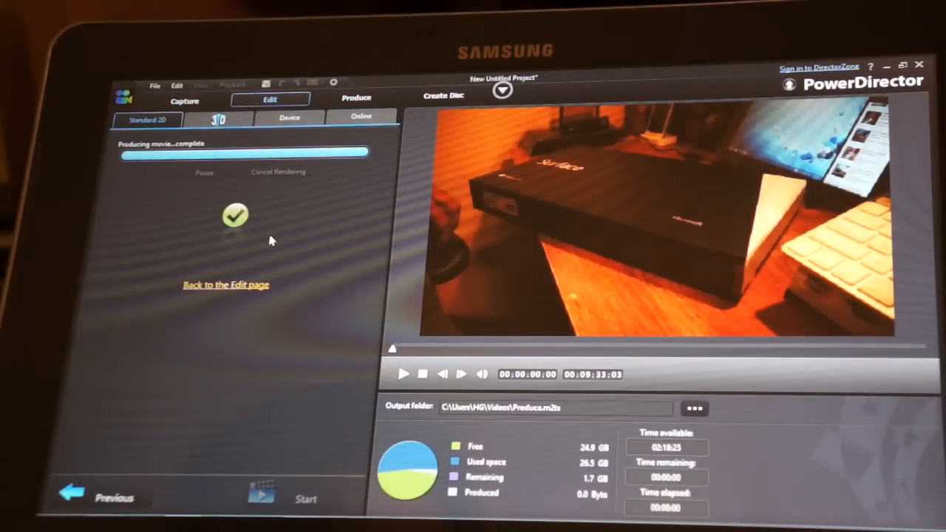
Return from the completed production back to the Edit page
click(225, 283)
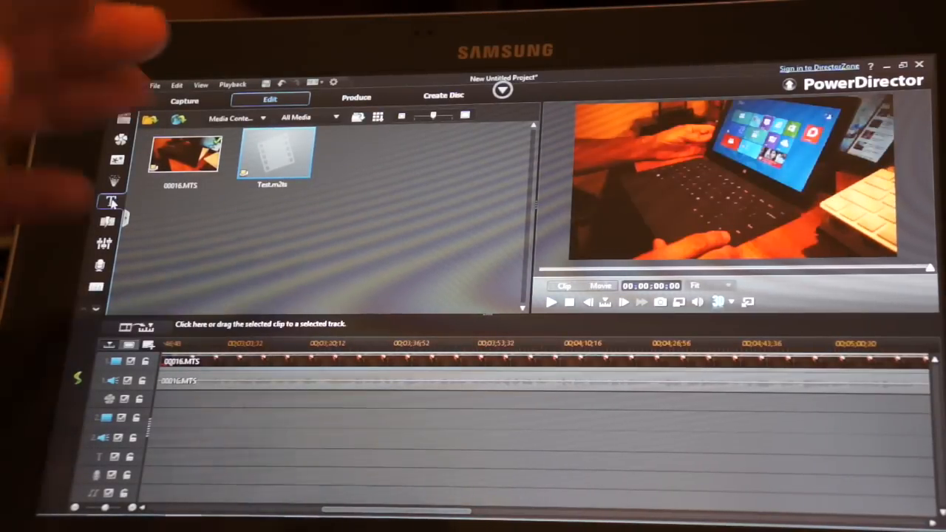
Show the Title Room's lower-third templates with their category list
click(113, 201)
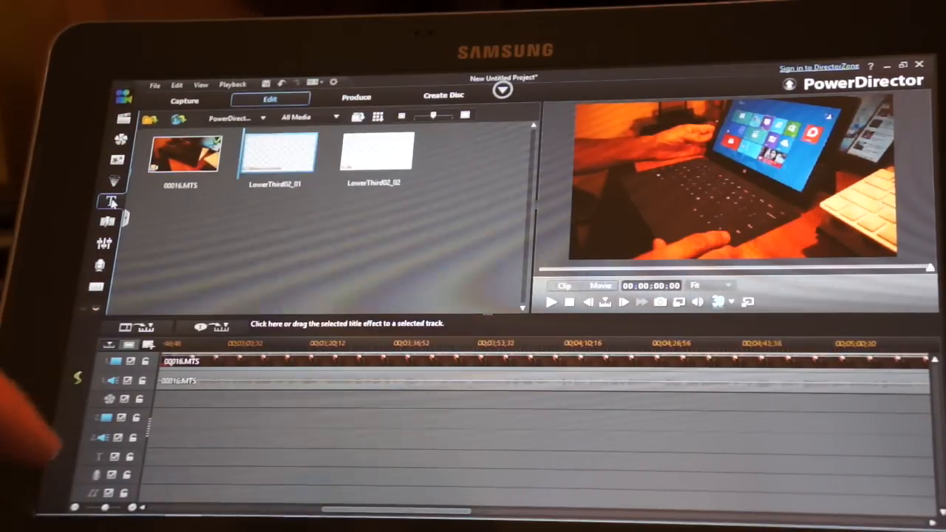
click(109, 201)
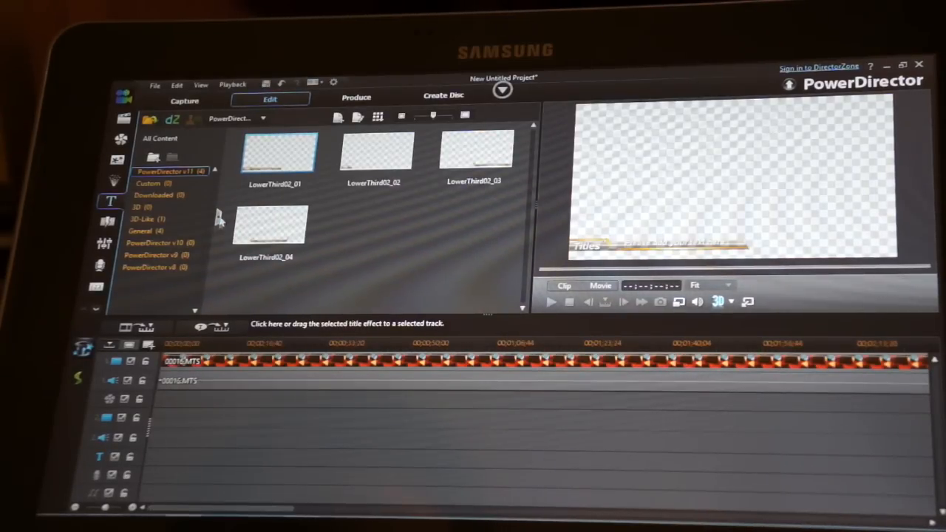
click(269, 225)
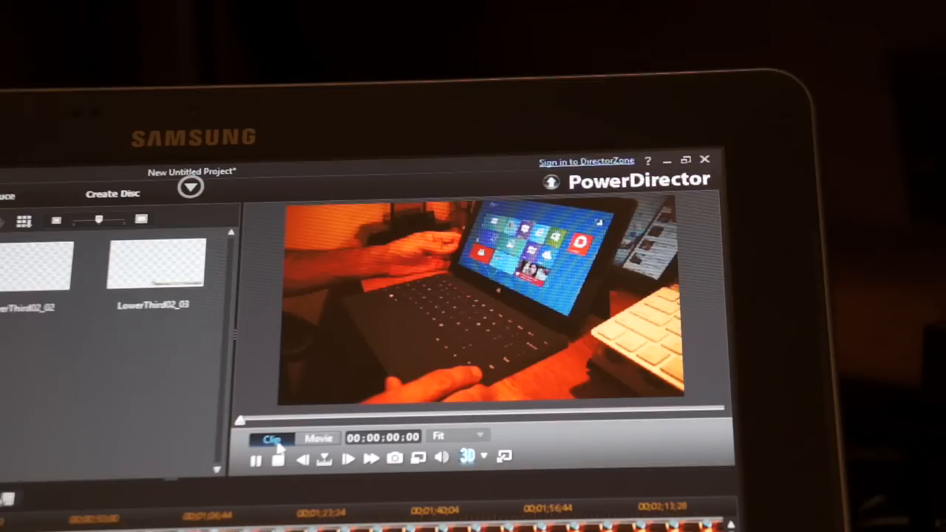
Preview the opening so the lower-third banner plays over the footage
click(257, 459)
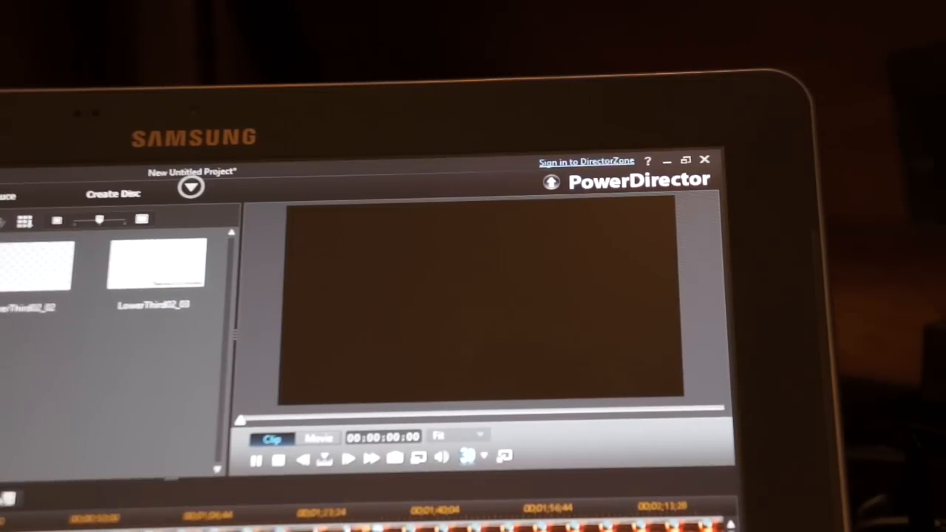
click(349, 458)
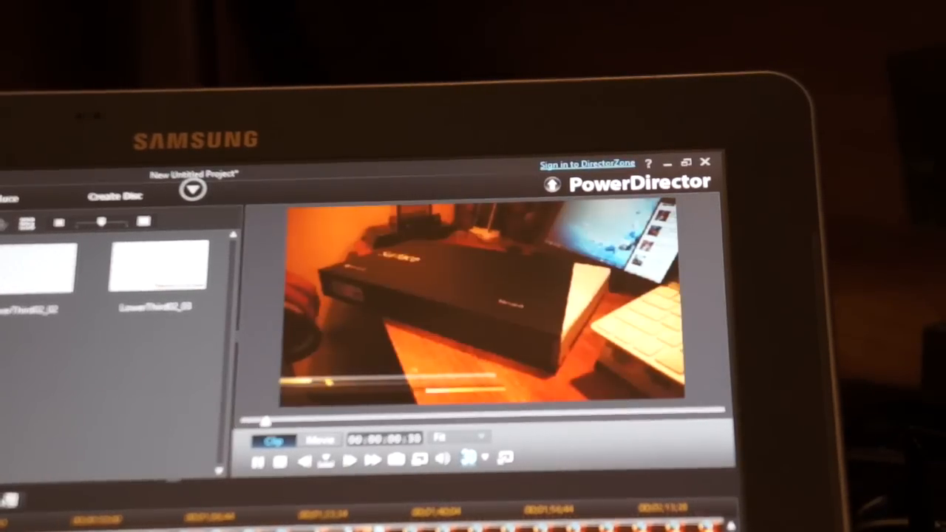
click(352, 461)
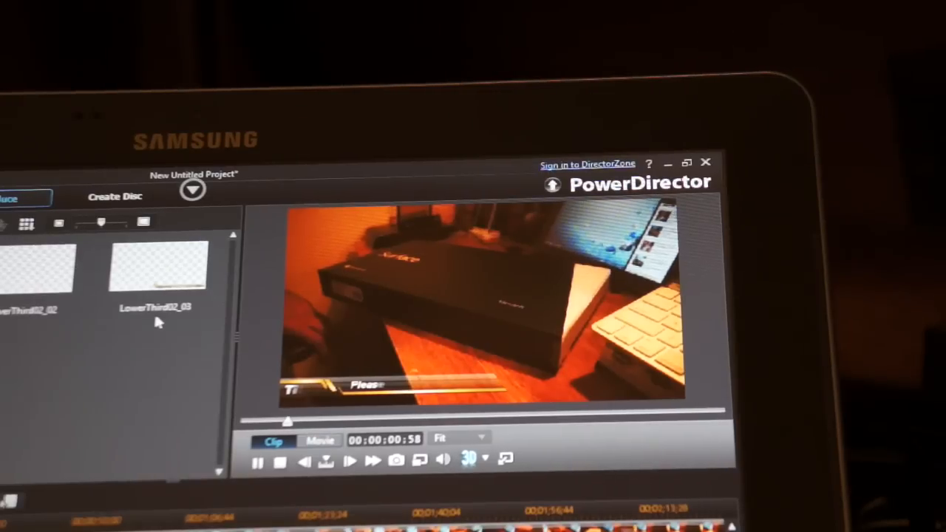
click(257, 461)
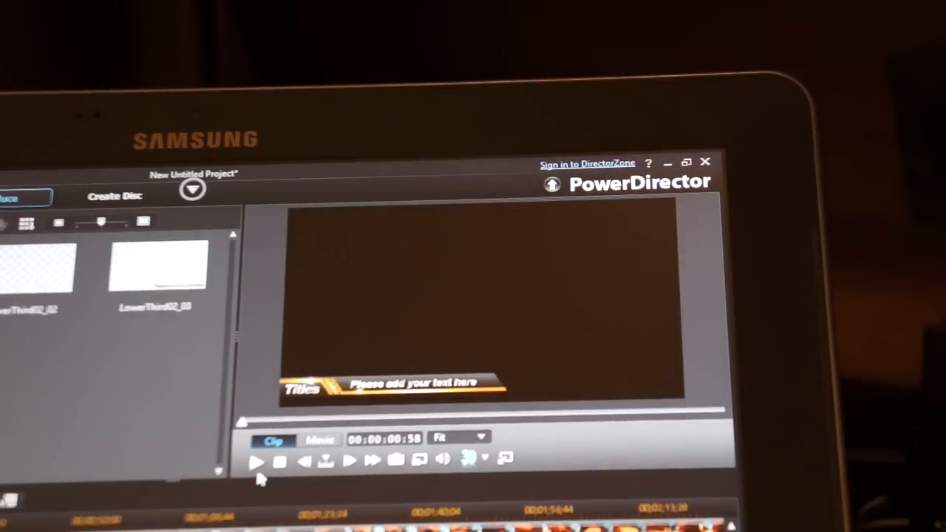
click(319, 440)
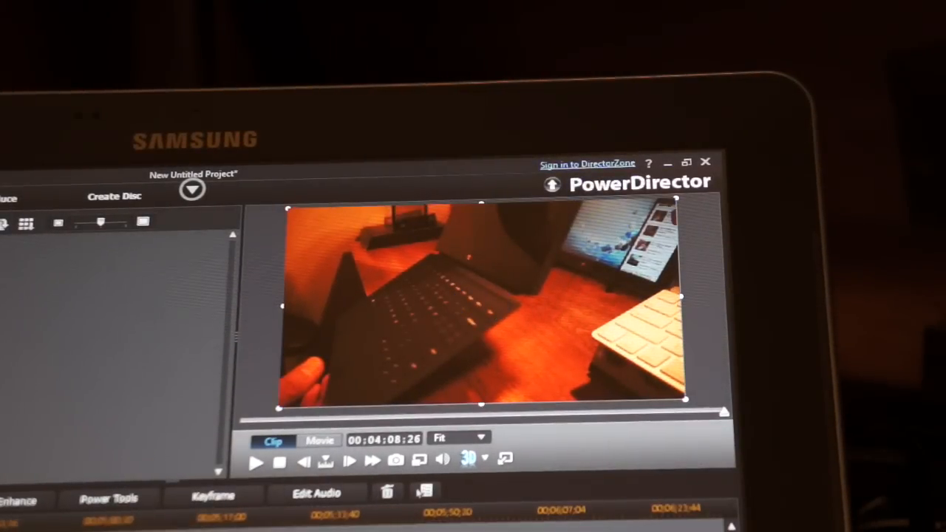
Bring up the Transition Room showing Blizzard, Blur and Blur Right
click(320, 441)
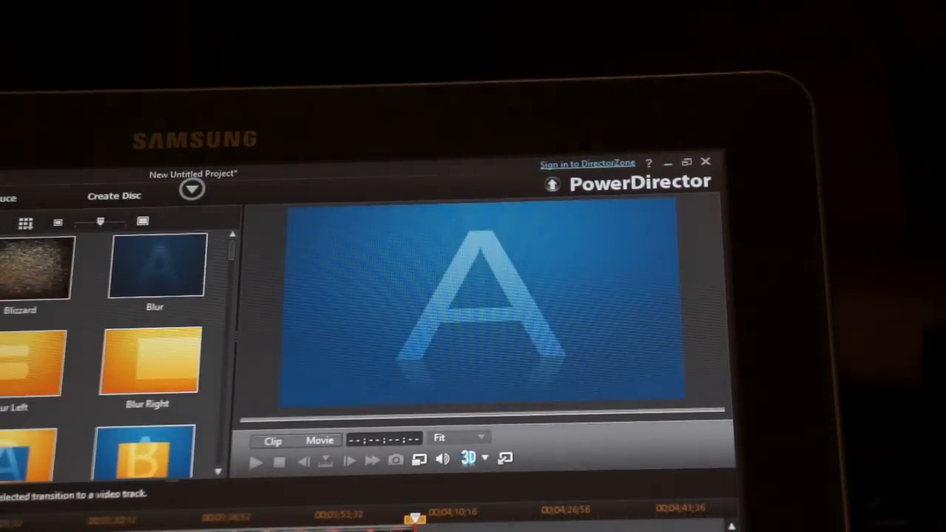
mouse_move(37, 266)
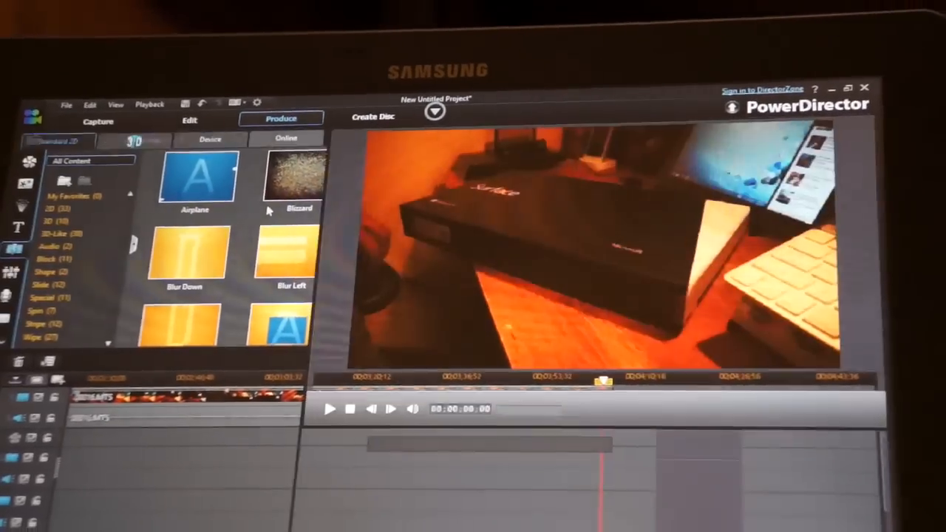
Produce as H.264 AVC with the output file named 'Test 2'
click(281, 119)
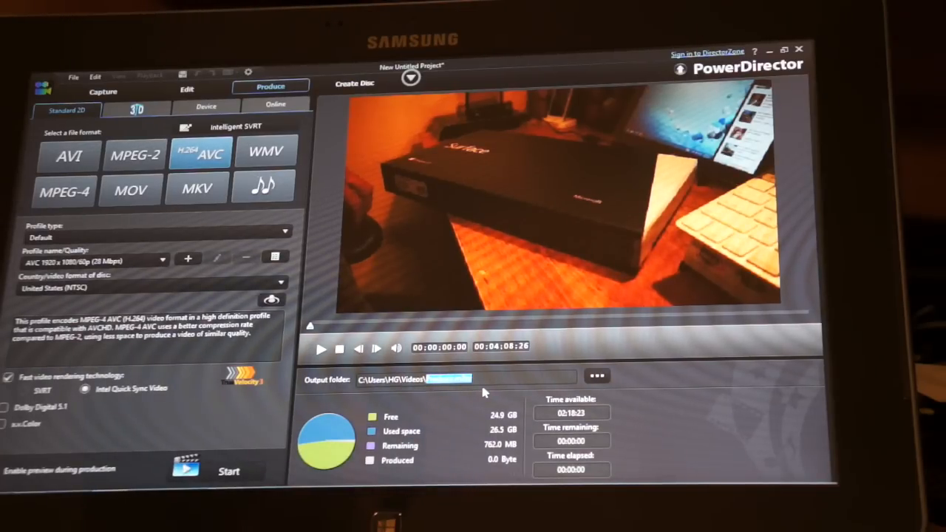
text(Test)
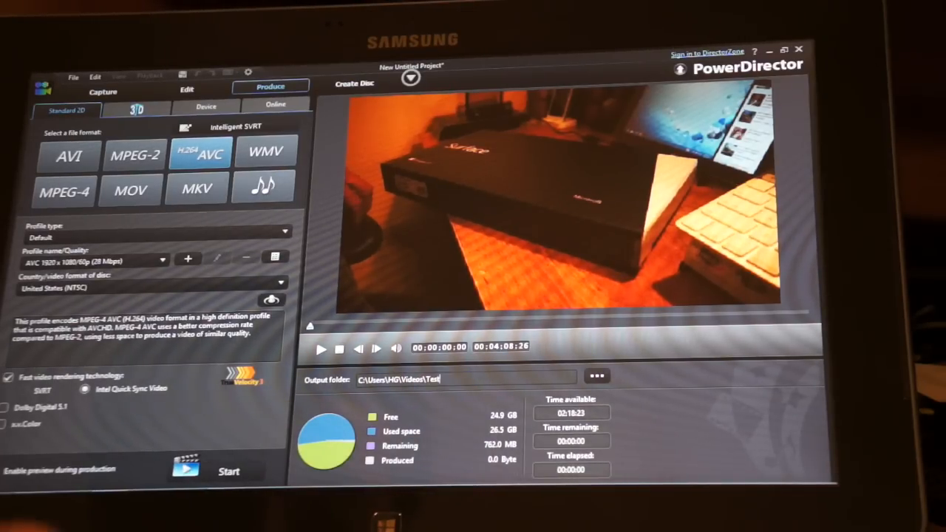
text(2)
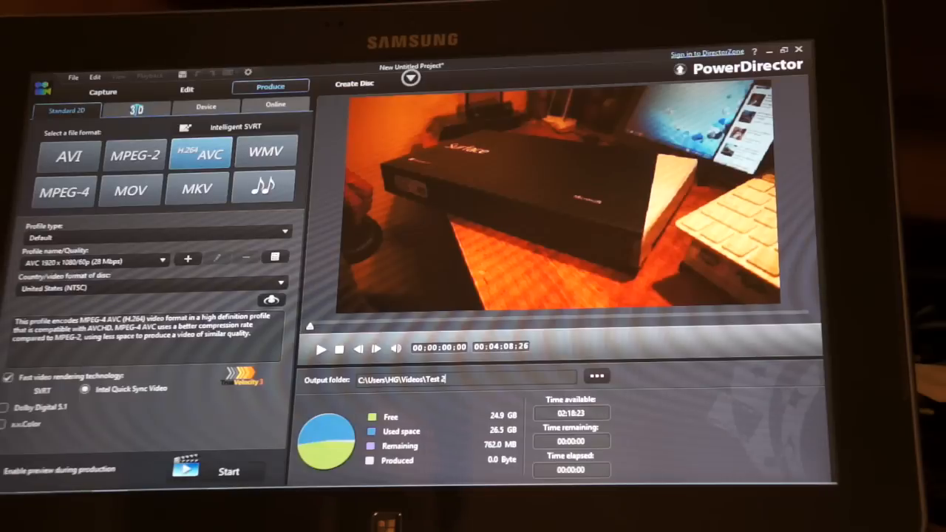